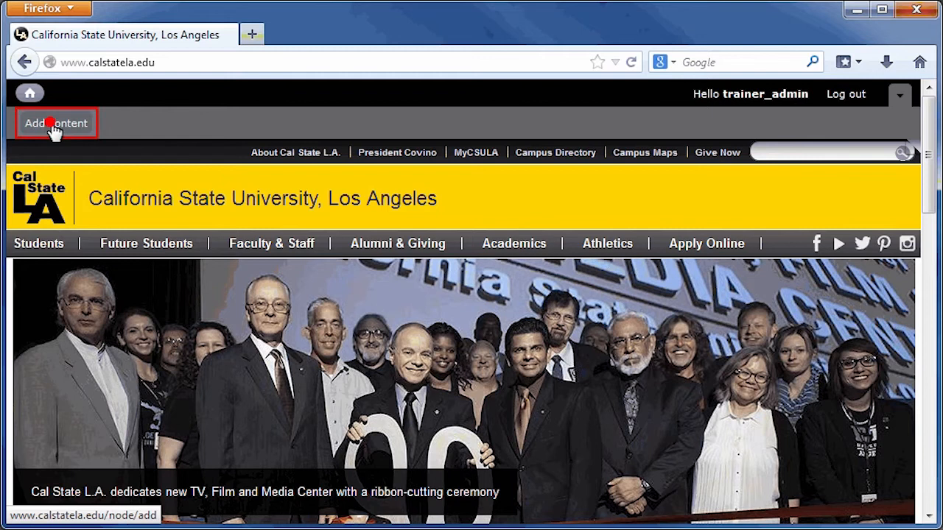
Step: Start a new basic Page from the Add content menu
{"action": "left_click", "coordinate": [55, 123]}
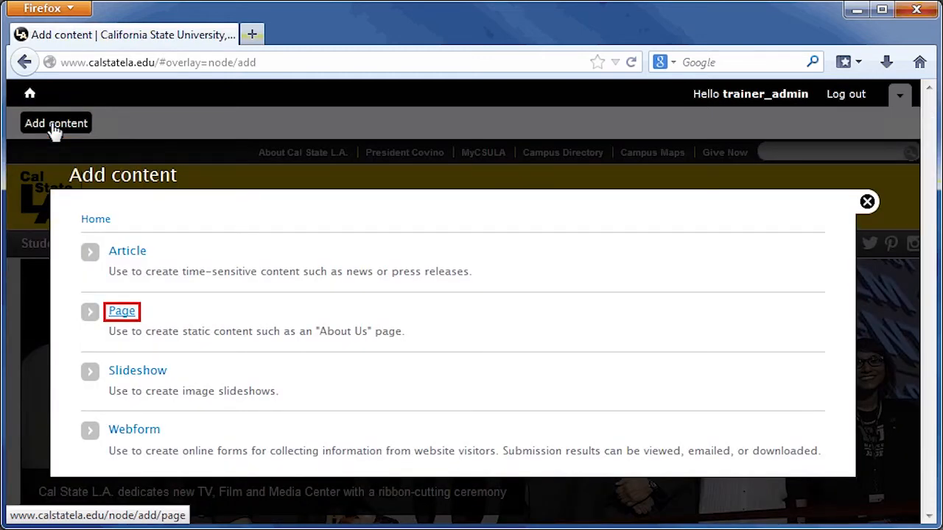
{"action": "left_click", "coordinate": [121, 311]}
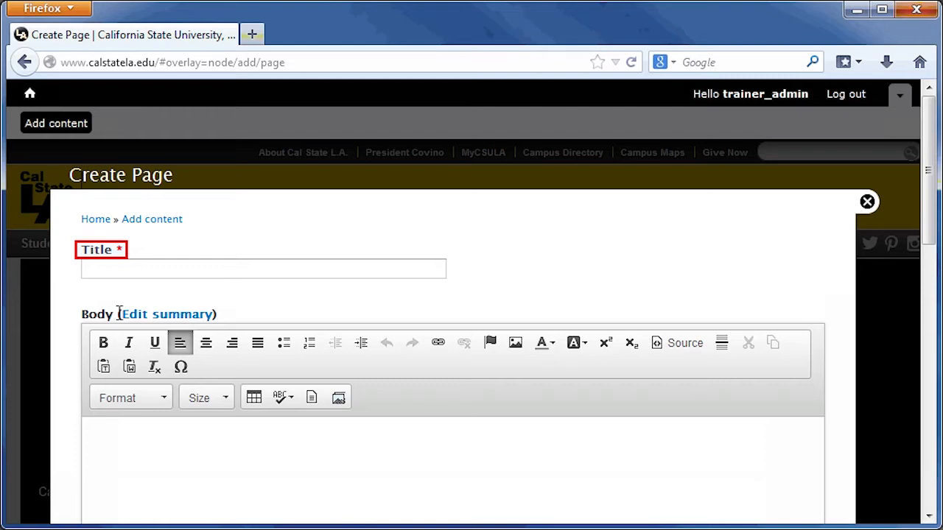
Step: Enter the title 'Department Contact Information' and scroll down to the body editor
{"action": "left_click", "coordinate": [263, 268]}
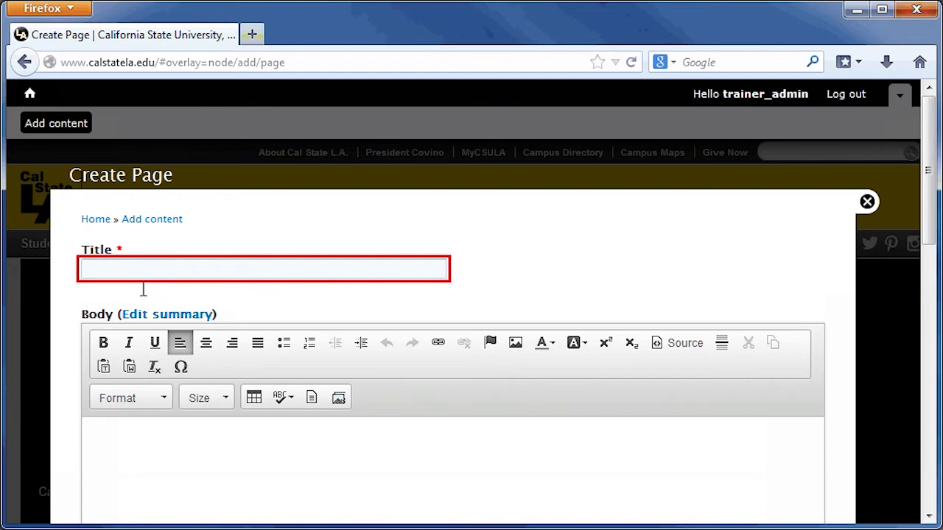
{"action": "type", "text": "Department Contact Information"}
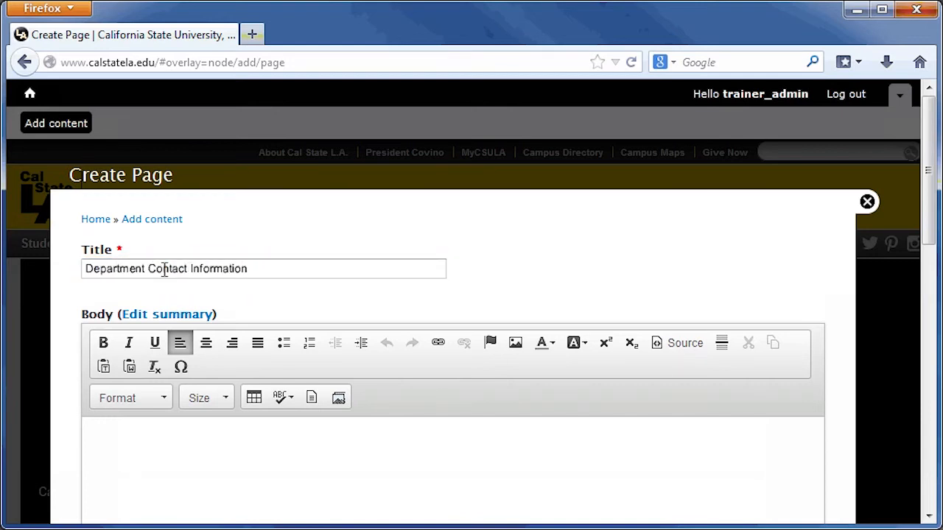
{"action": "scroll", "scroll_direction": "down", "scroll_amount": 3}
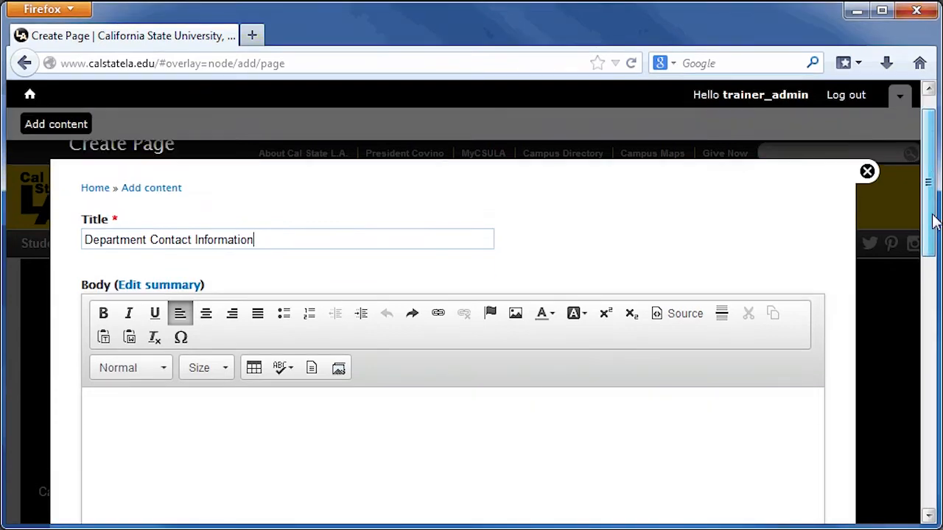
{"action": "scroll", "scroll_direction": "down", "scroll_amount": 3}
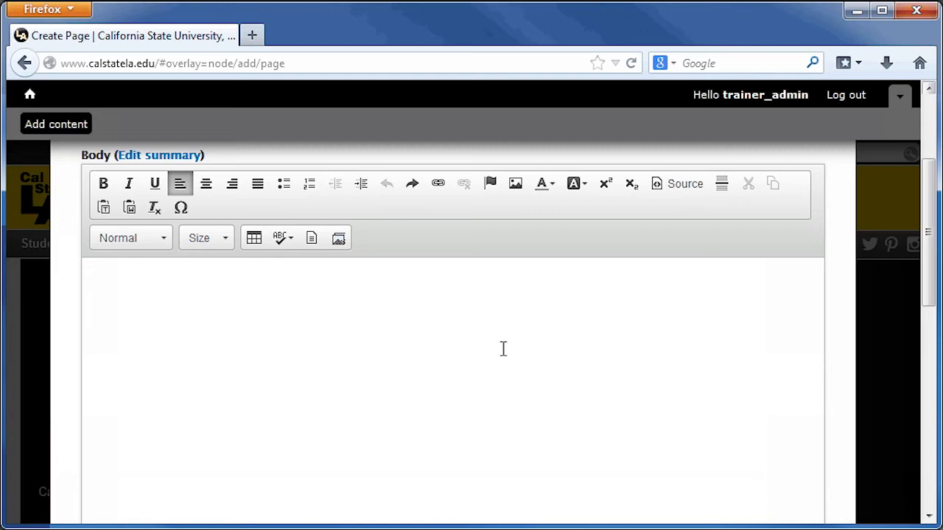
{"action": "mouse_move", "coordinate": [506, 358]}
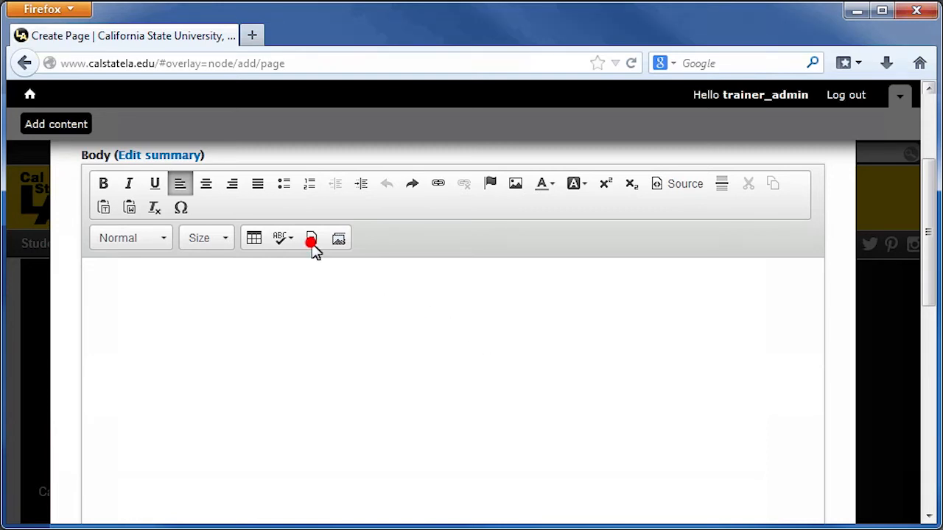
Step: Insert the College/Department - 2 Column template into the page body
{"action": "left_click", "coordinate": [311, 238]}
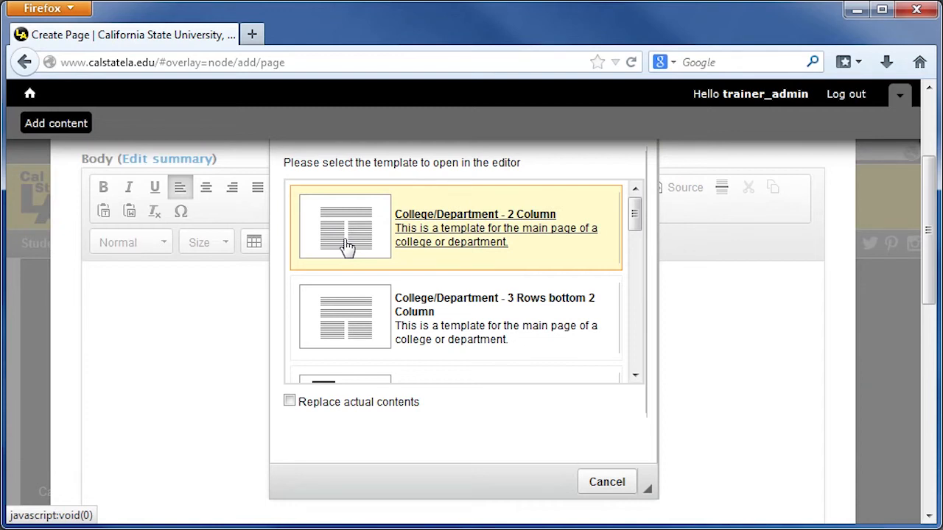
{"action": "left_click", "coordinate": [344, 228]}
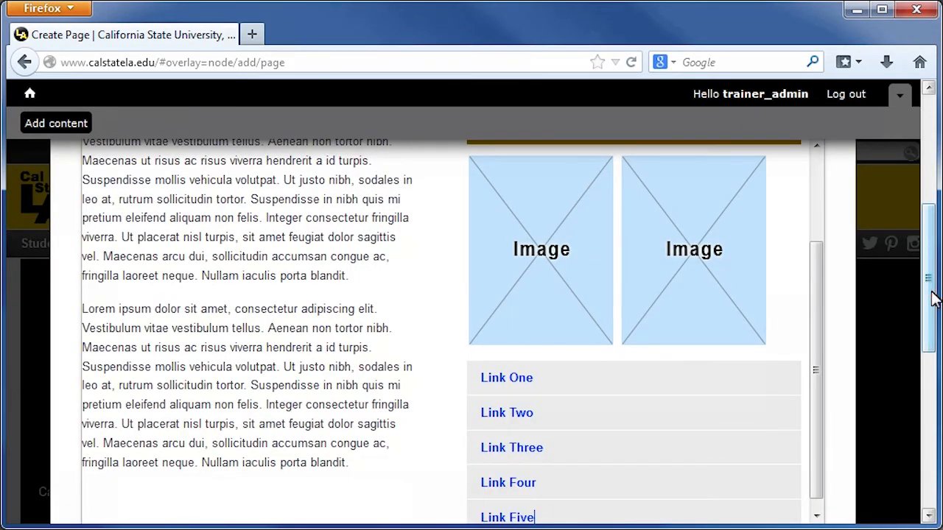
{"action": "scroll", "scroll_direction": "down", "scroll_amount": 3}
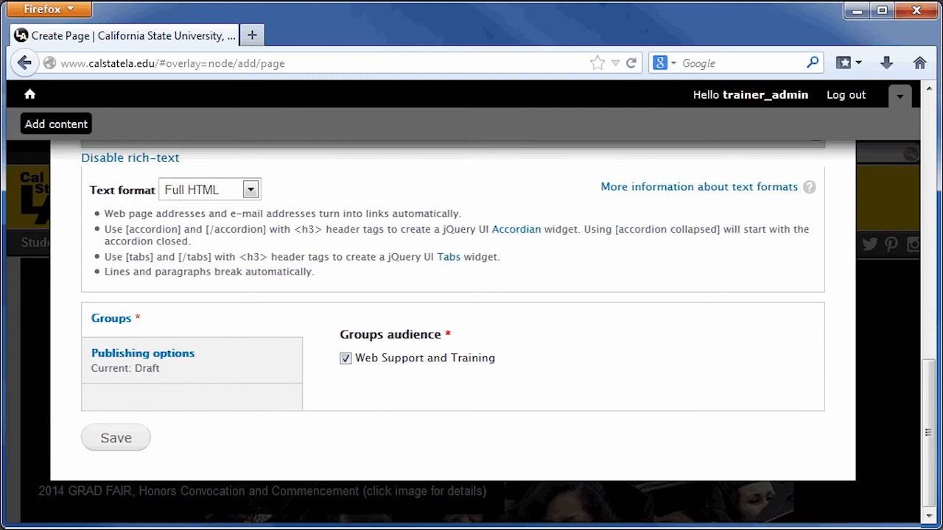
Step: Set the moderation state under Publishing options to Needs Review
{"action": "left_click", "coordinate": [142, 353]}
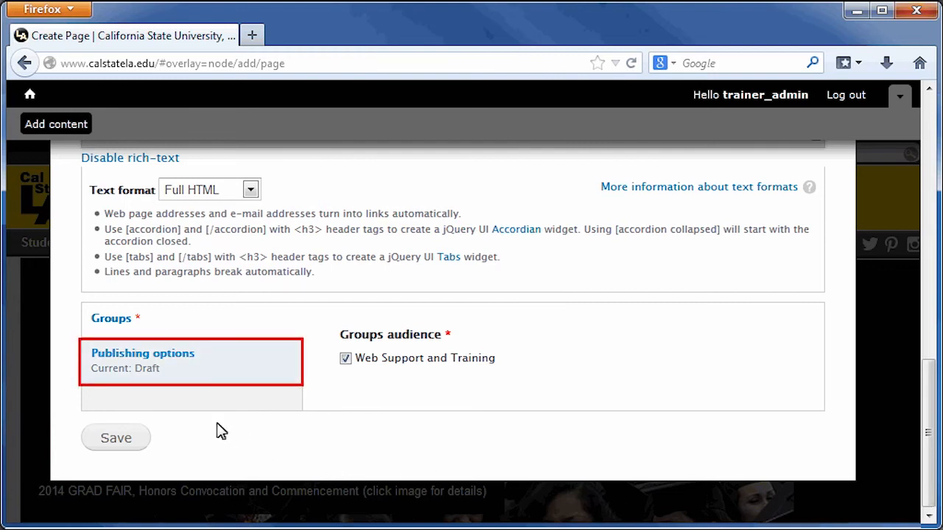
{"action": "left_click", "coordinate": [142, 354]}
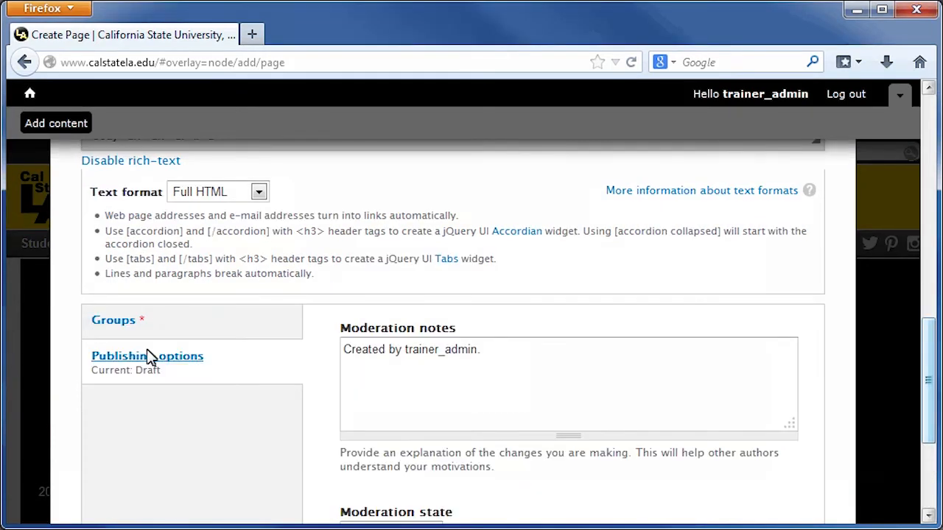
{"action": "mouse_move", "coordinate": [927, 378]}
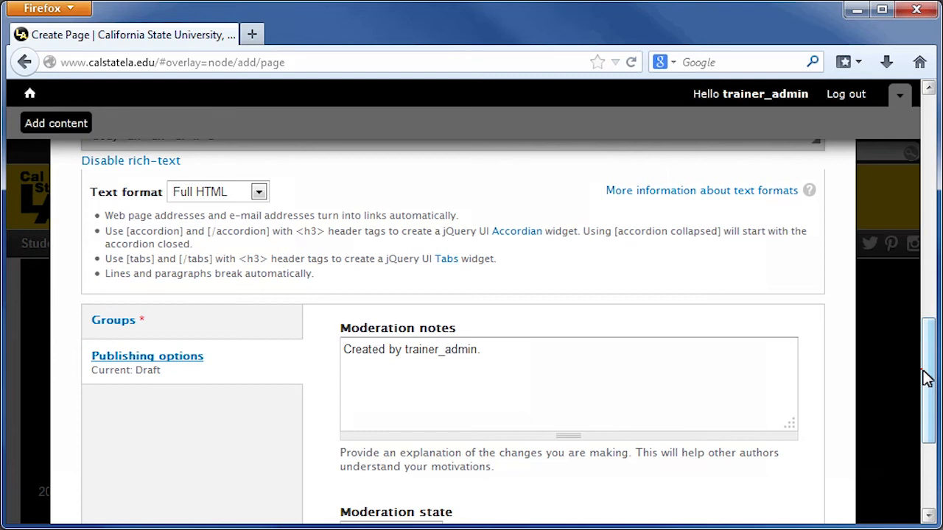
{"action": "scroll", "scroll_direction": "down", "scroll_amount": 3}
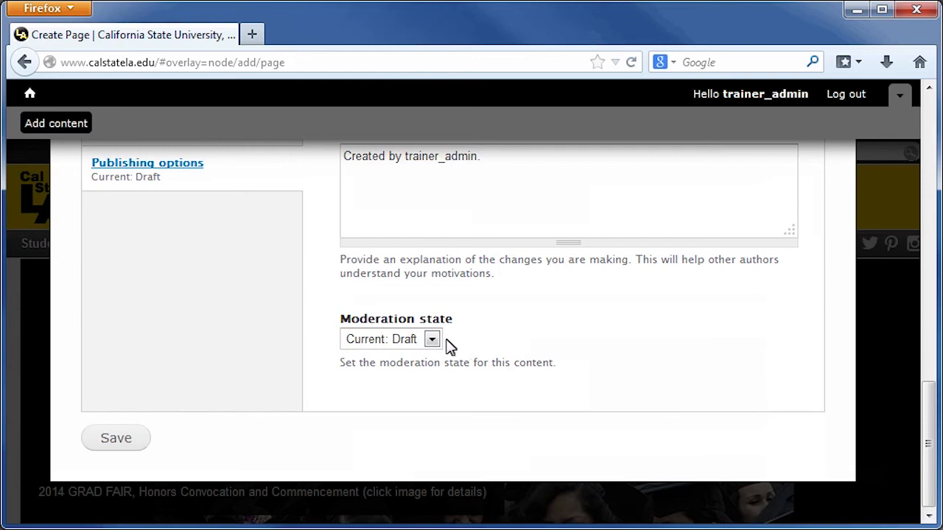
{"action": "left_click", "coordinate": [432, 339]}
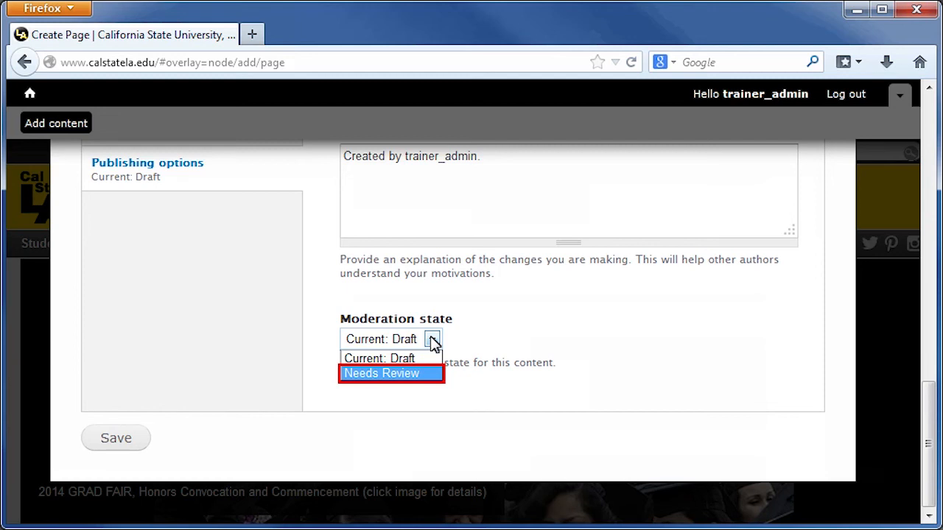
{"action": "left_click", "coordinate": [382, 374]}
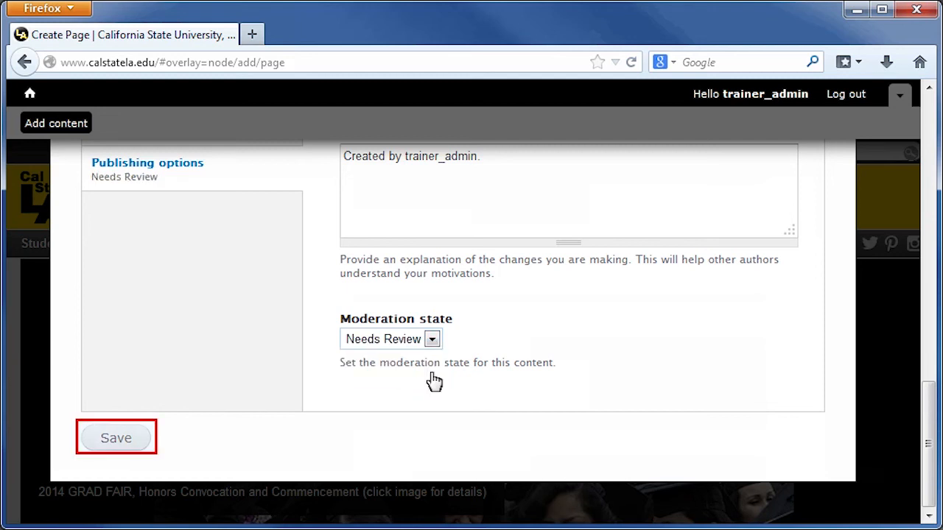
{"action": "mouse_move", "coordinate": [371, 394]}
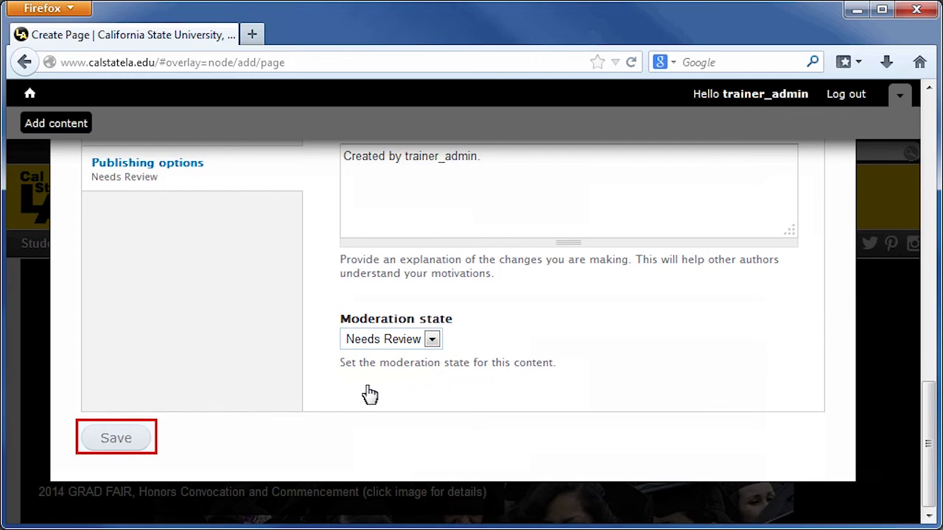
Step: Save the Department Contact Information page as an unpublished draft
{"action": "left_click", "coordinate": [116, 437]}
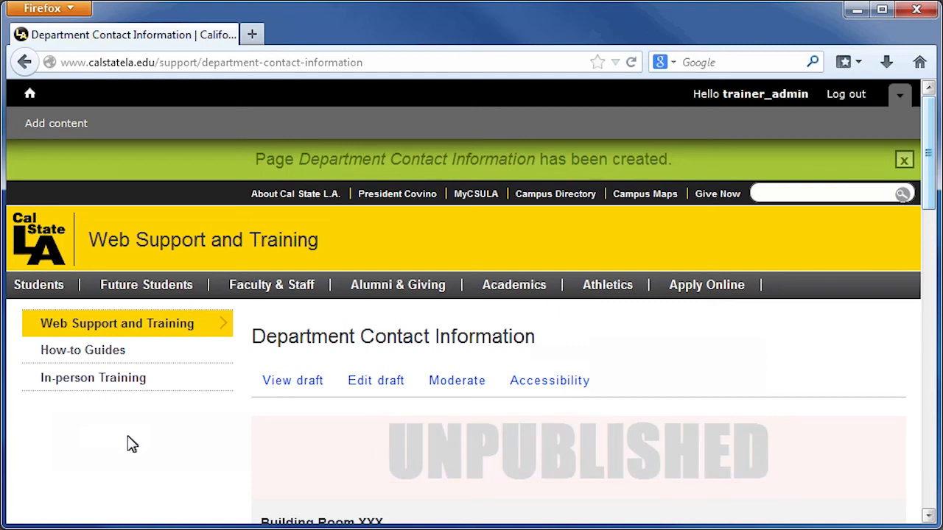
{"action": "mouse_move", "coordinate": [397, 366]}
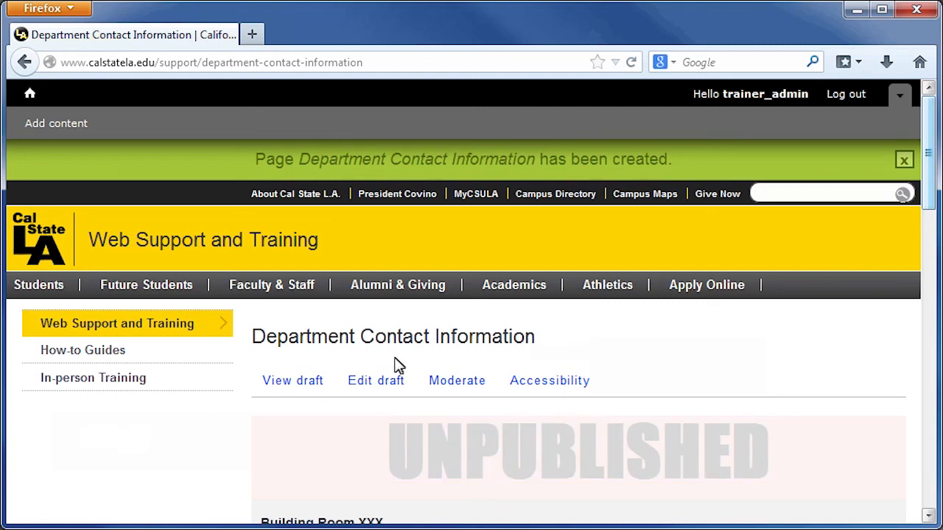